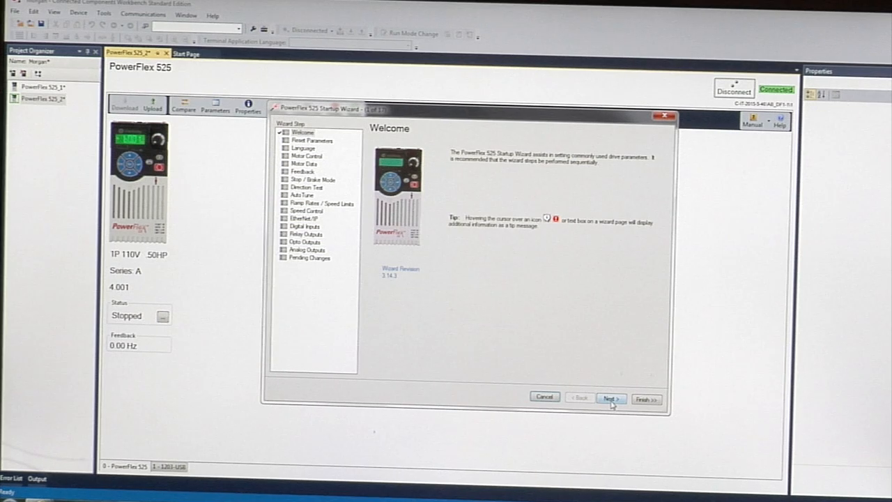
Reset the drive to factory defaults and continue to the Language step.
click(611, 399)
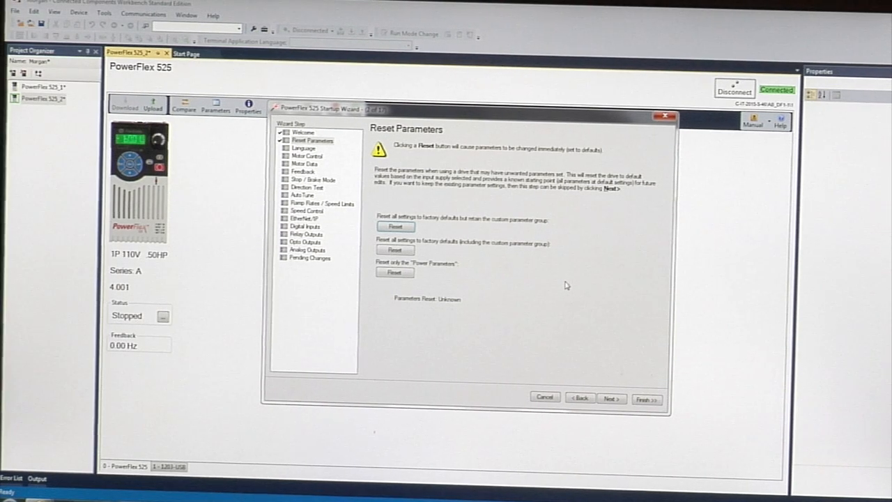
mouse_move(561, 307)
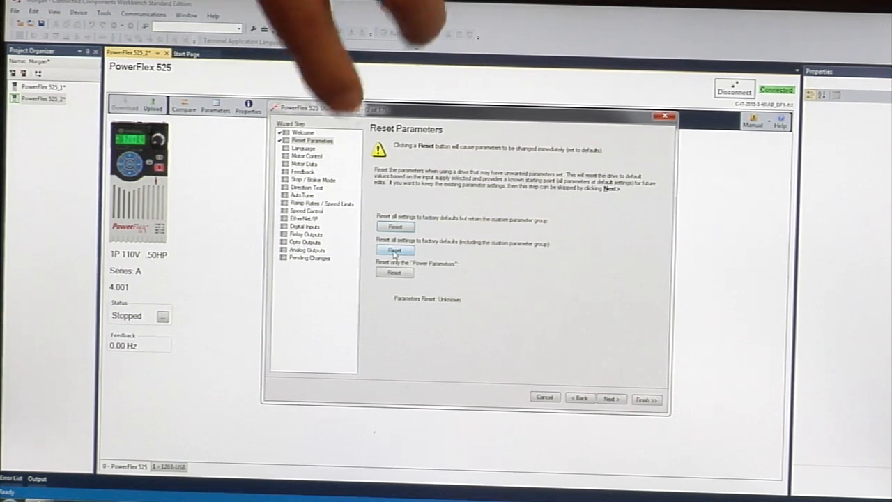
click(394, 249)
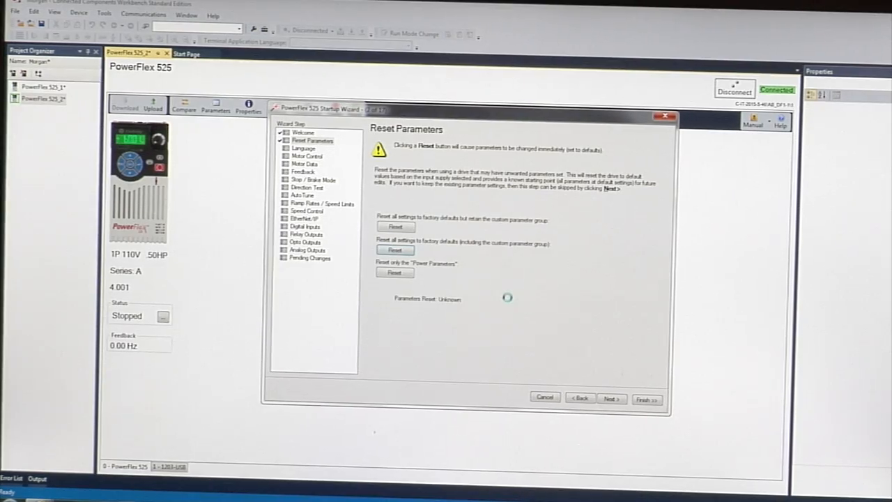
click(611, 399)
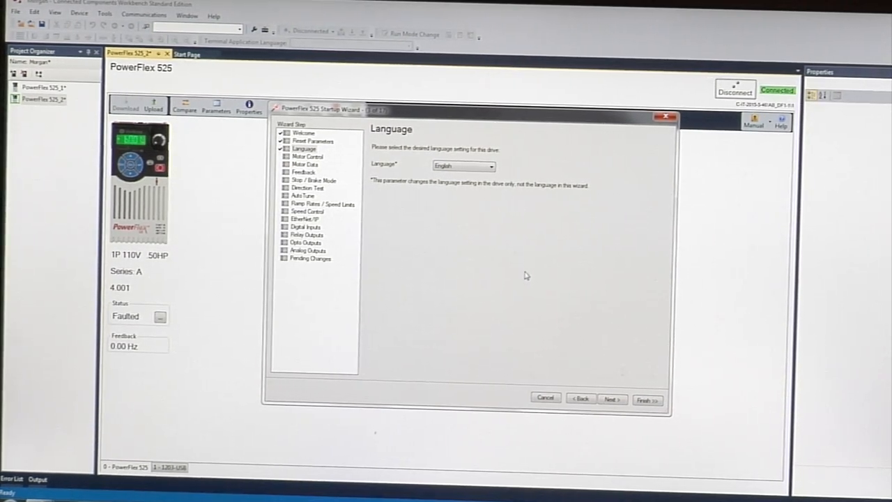
Accept English and default Motor Control to reach the Motor Data nameplate fields.
click(612, 399)
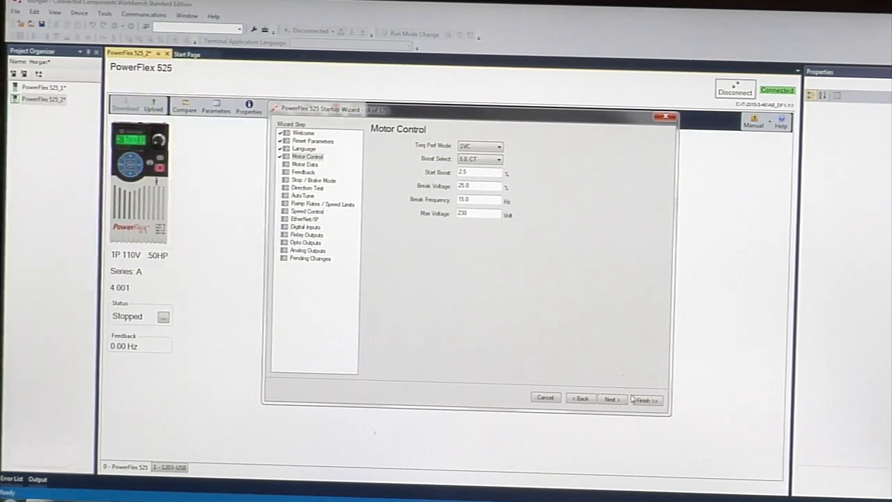
click(611, 399)
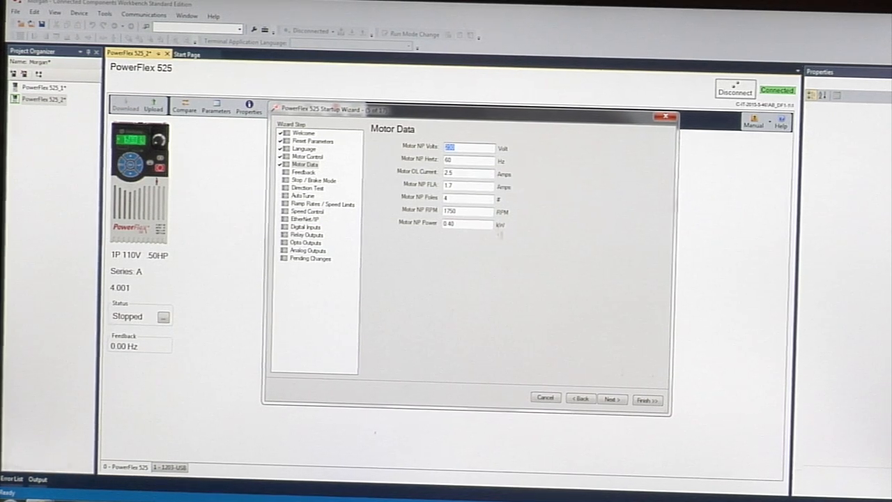
Enter nameplate volts 230 and rating 0.3, then continue past Motor Data.
text(230)
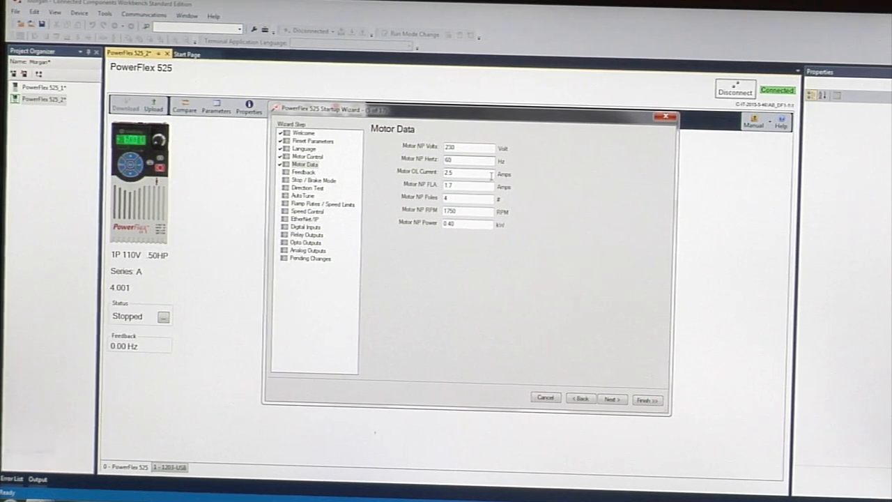
mouse_move(468, 173)
text(2.6)
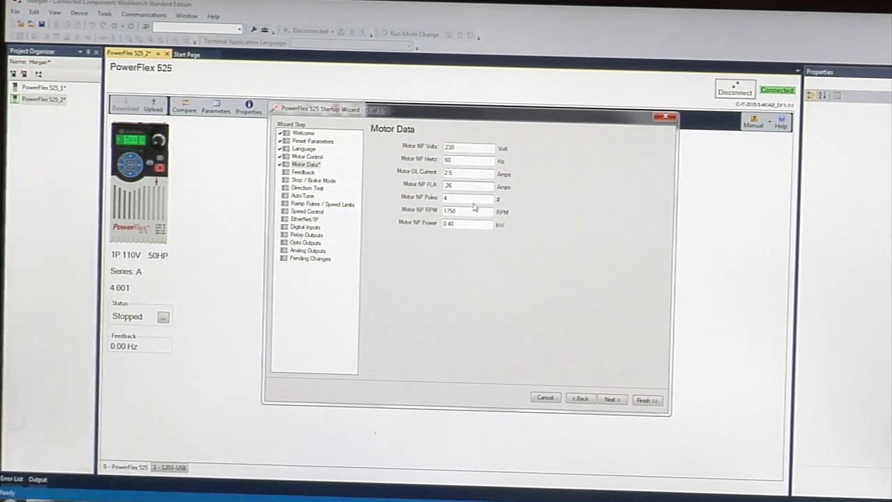
text(0.3)
text(0.04)
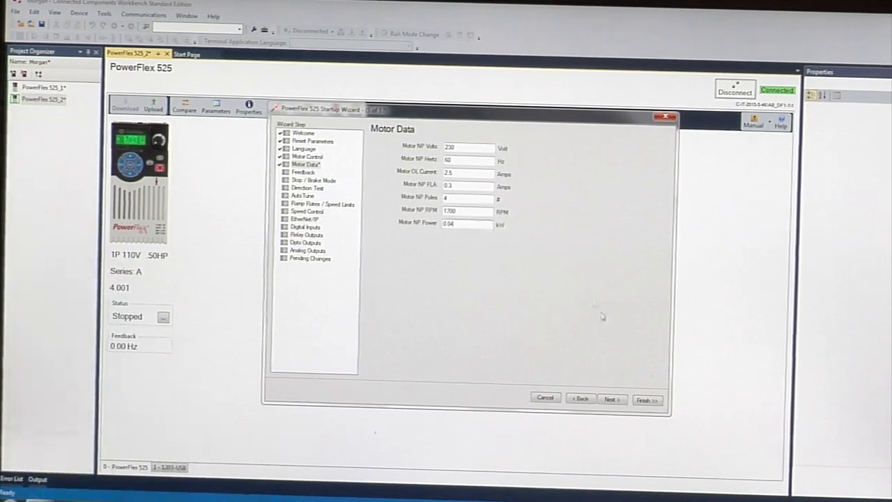
click(611, 399)
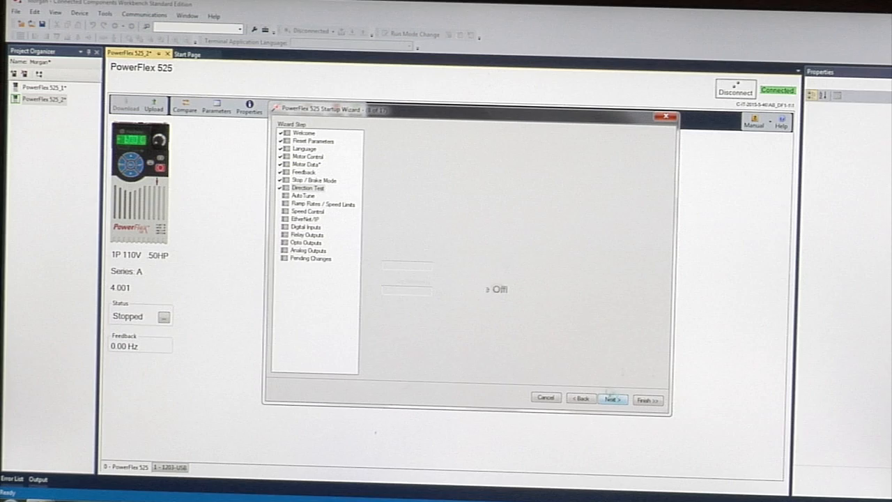
Run the direction test, allow the speed reference change, confirm correct rotation and continue to AutoTune.
click(612, 399)
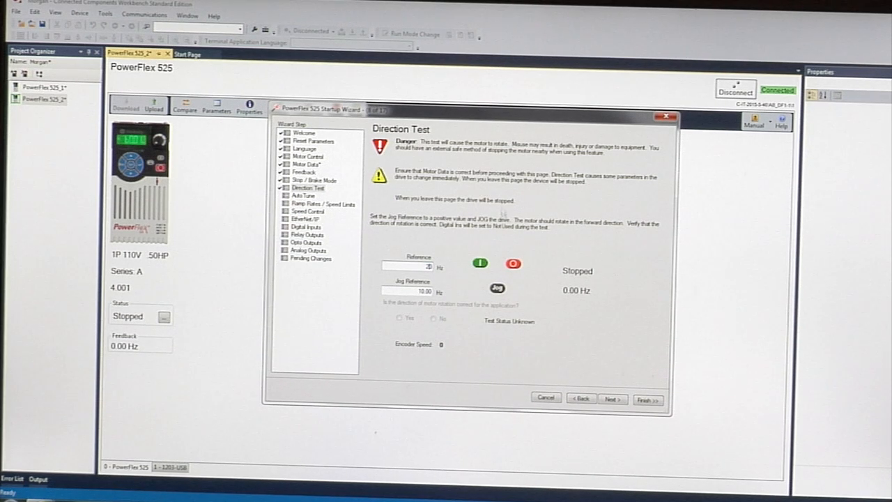
click(496, 288)
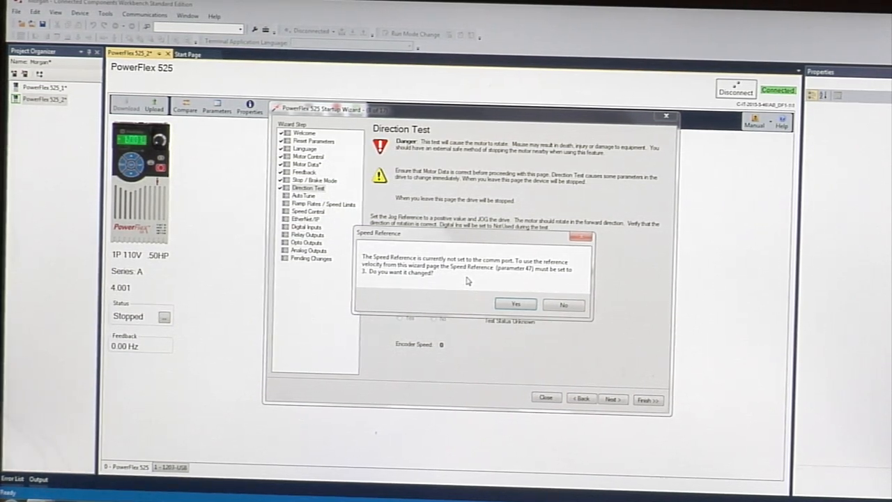
click(516, 304)
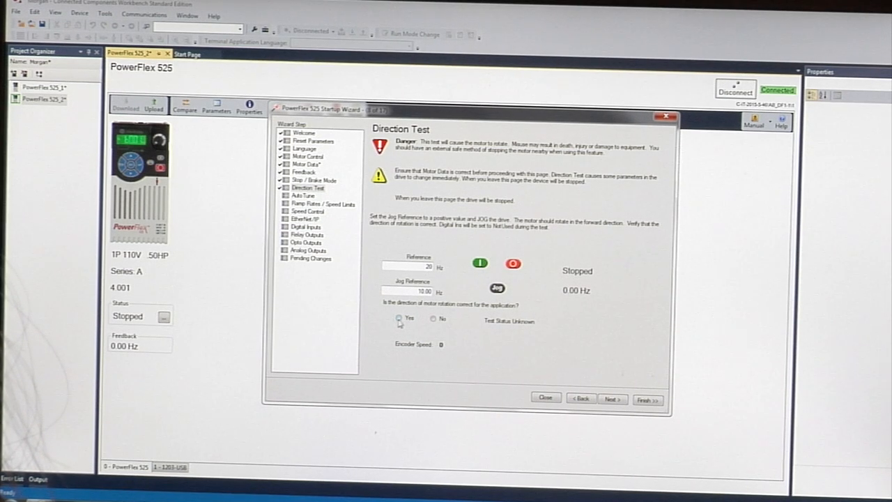
click(399, 318)
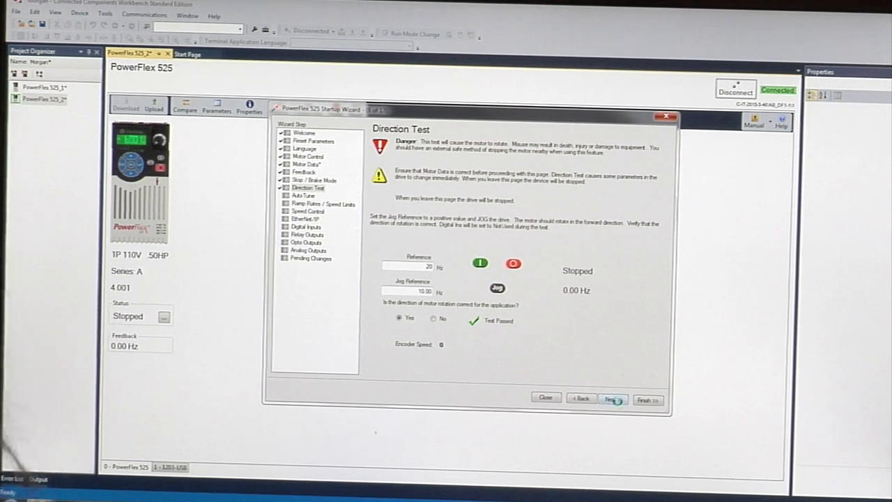
click(614, 398)
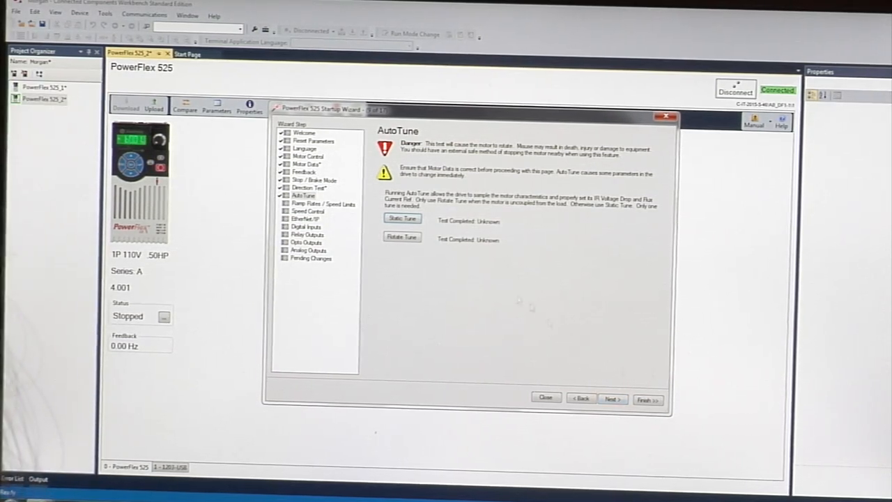
Run the static tune and rotate tune until both report Test Completed: Yes.
click(402, 218)
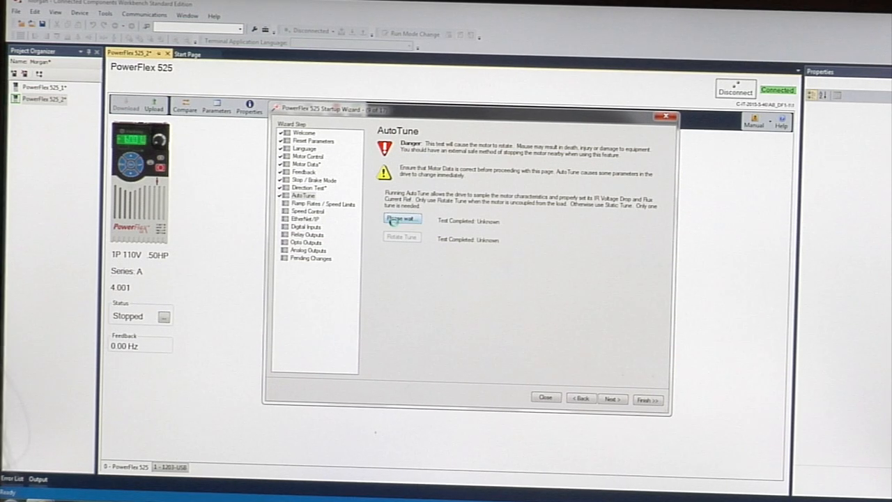
click(402, 218)
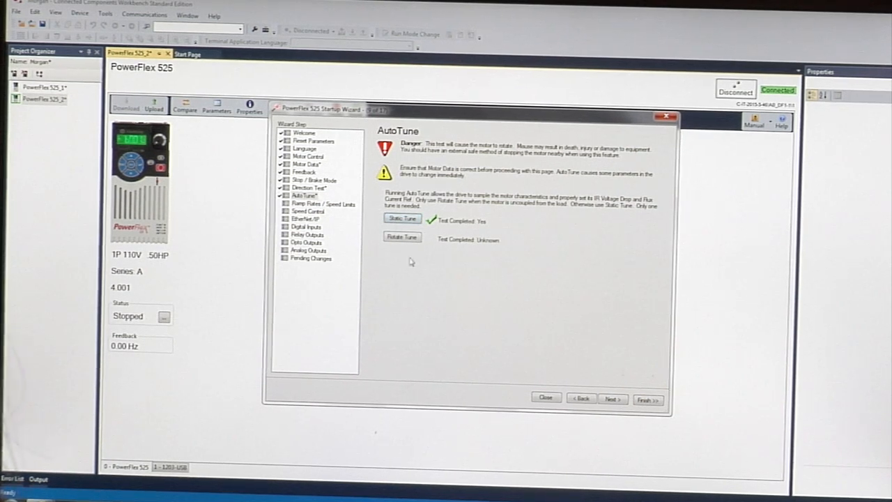
click(402, 237)
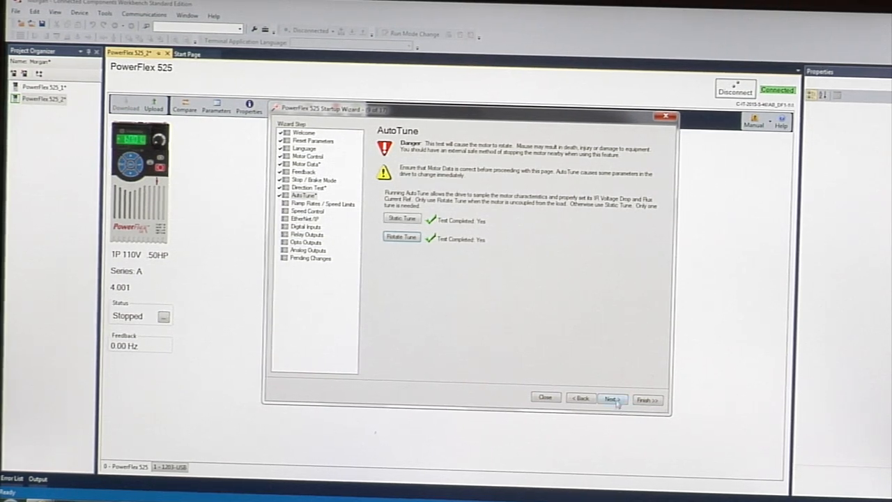
Advance past Ramp Rates to the Speed Control step.
click(612, 399)
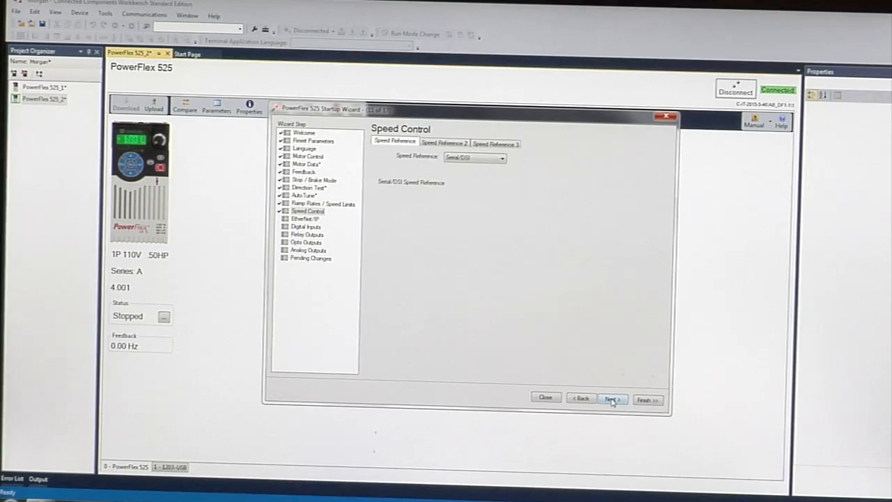
mouse_move(565, 240)
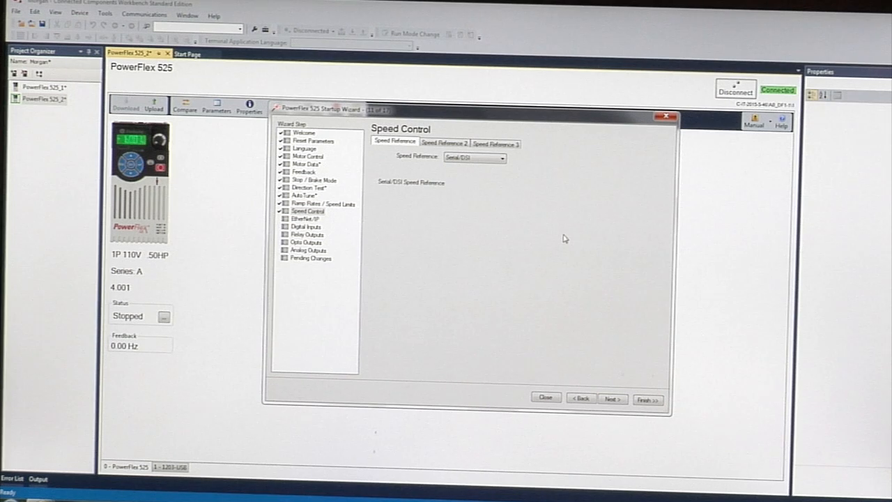
Set Speed Reference to Preset Freq and continue to Digital Inputs.
click(501, 156)
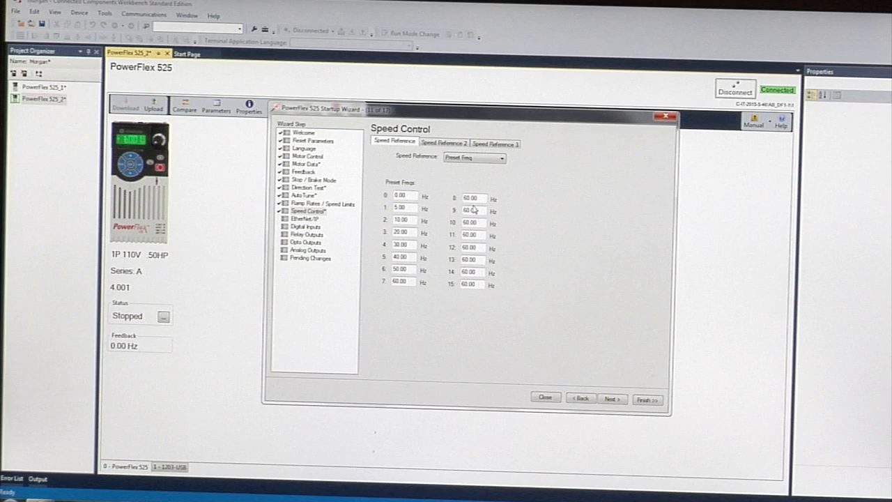
mouse_move(547, 223)
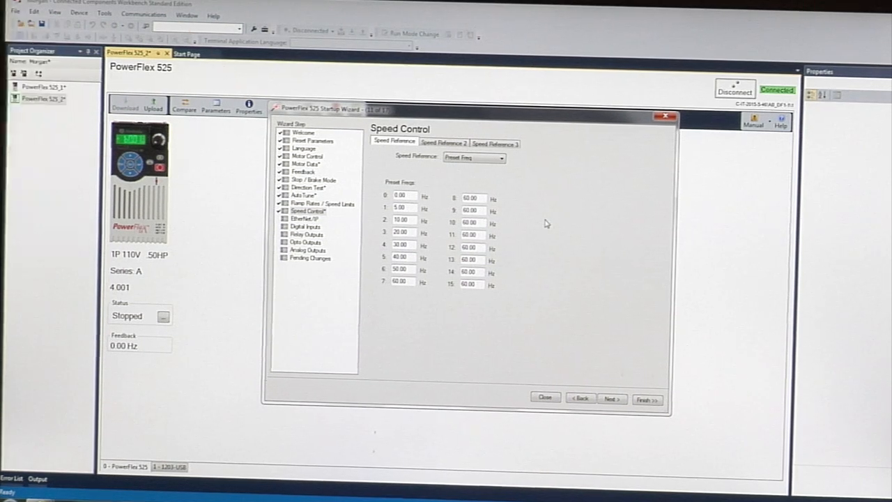
mouse_move(619, 387)
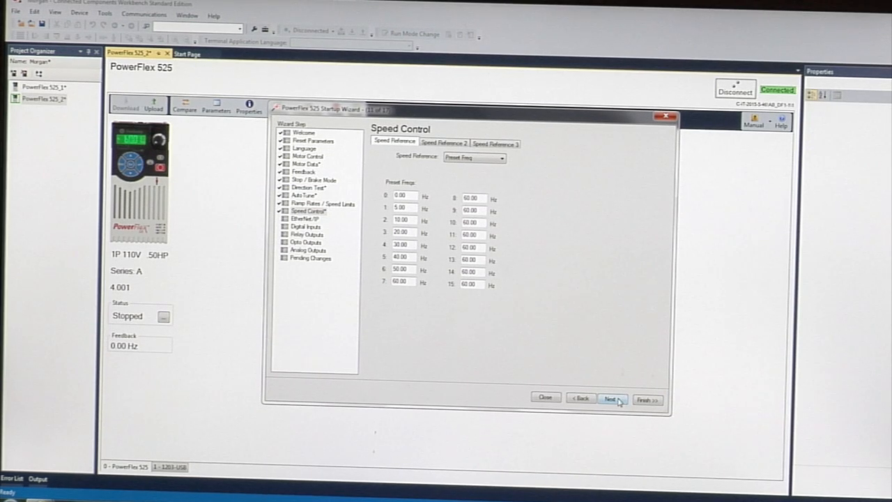
click(612, 399)
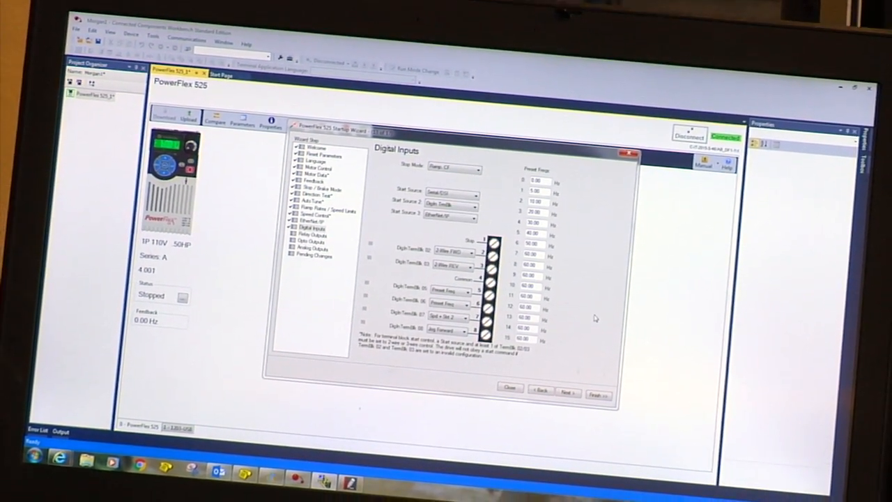
Set Start Source to DigIn TermBlk with terminals 02/03 as 3-Wire Start/Dir, continue to Relay Outputs.
click(491, 175)
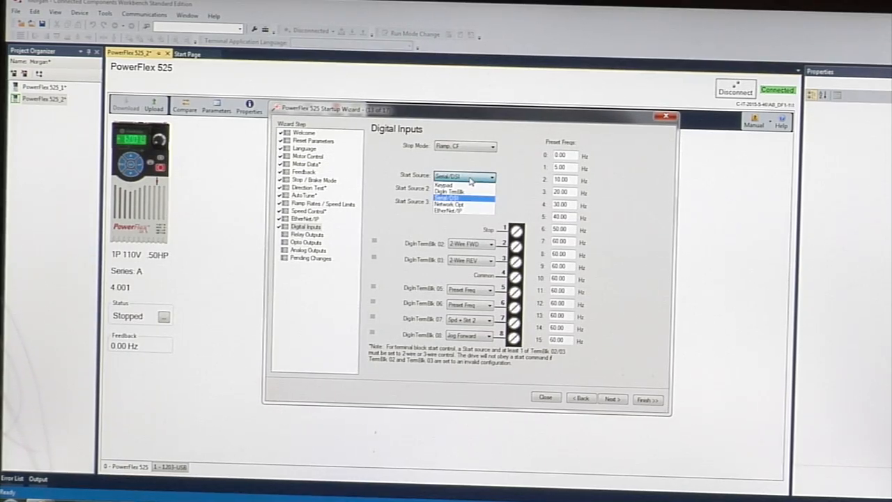
mouse_move(463, 192)
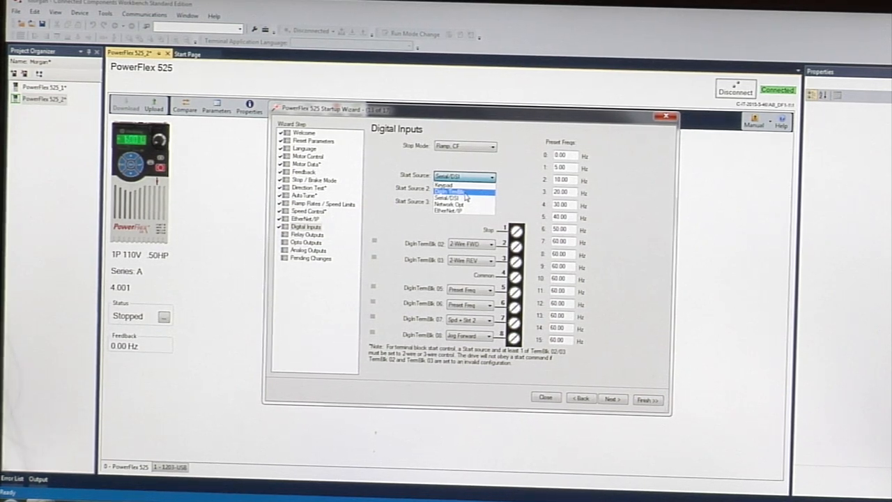
click(449, 191)
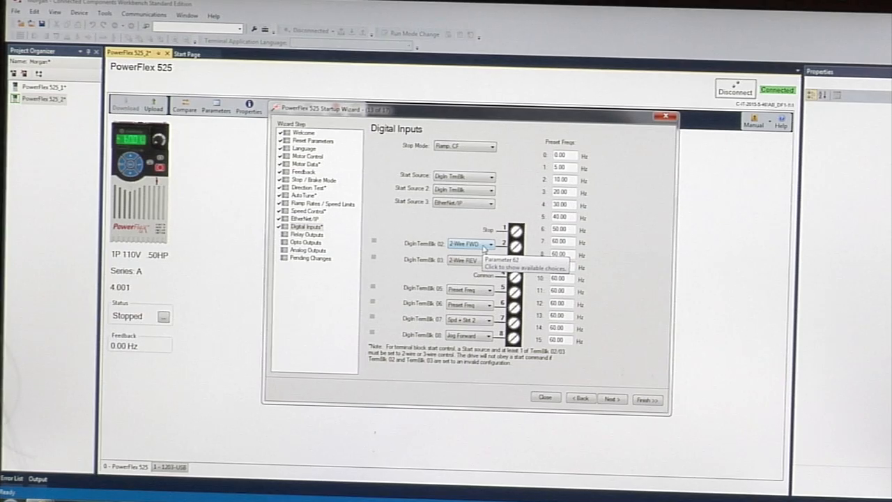
click(491, 244)
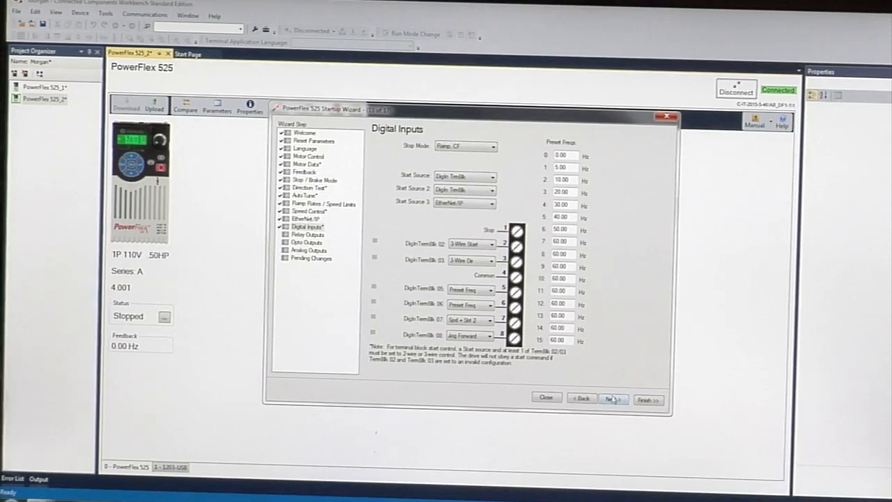
click(614, 399)
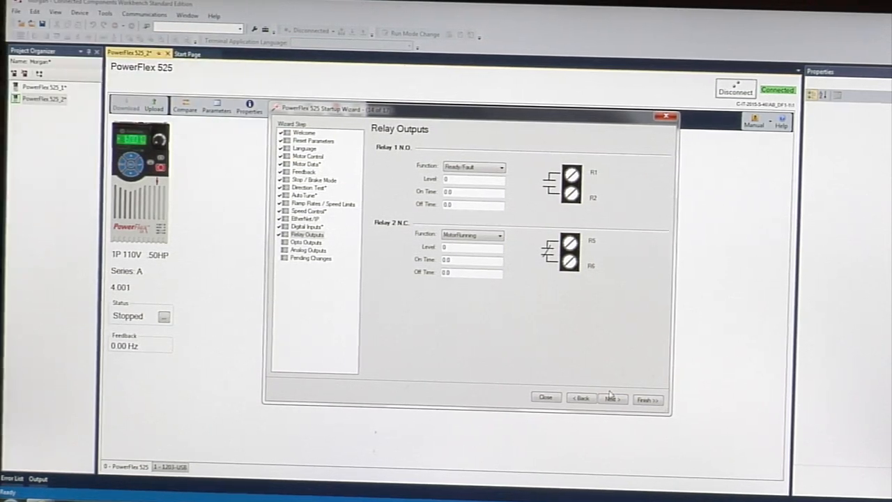
Skip Relay, Opto and Analog Outputs and review the Pending Changes list.
click(612, 399)
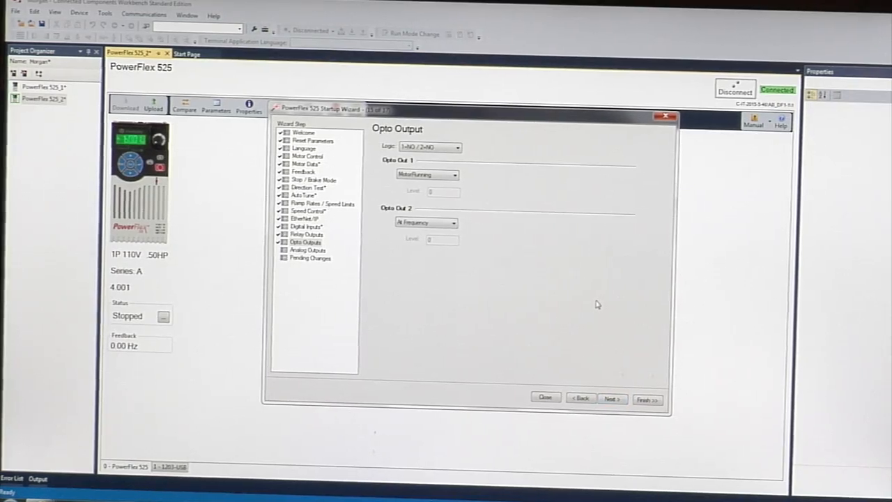
click(611, 398)
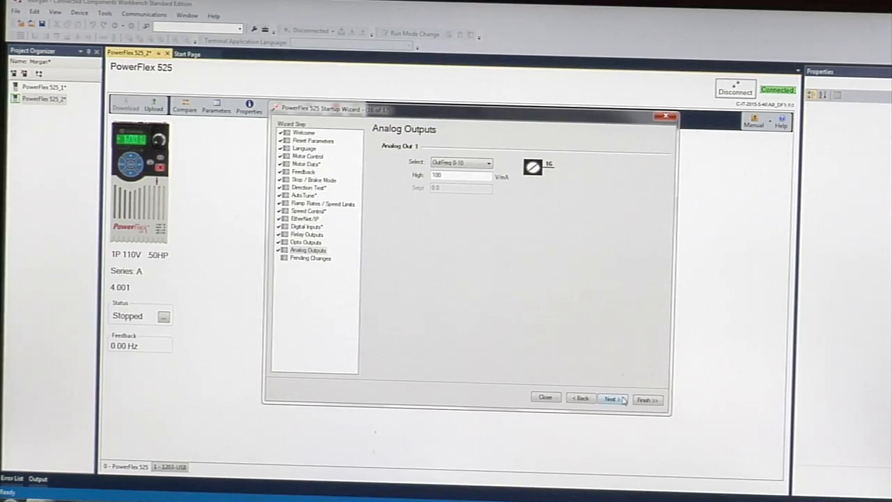
click(610, 399)
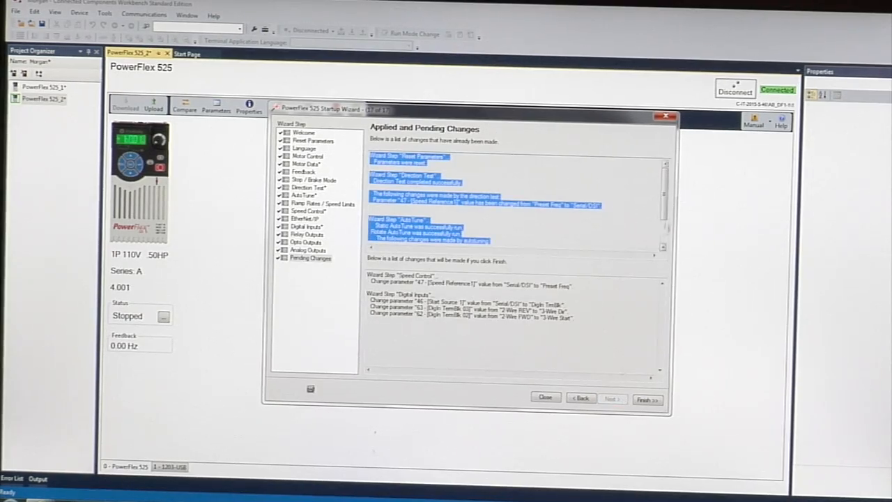
scroll(down, 3)
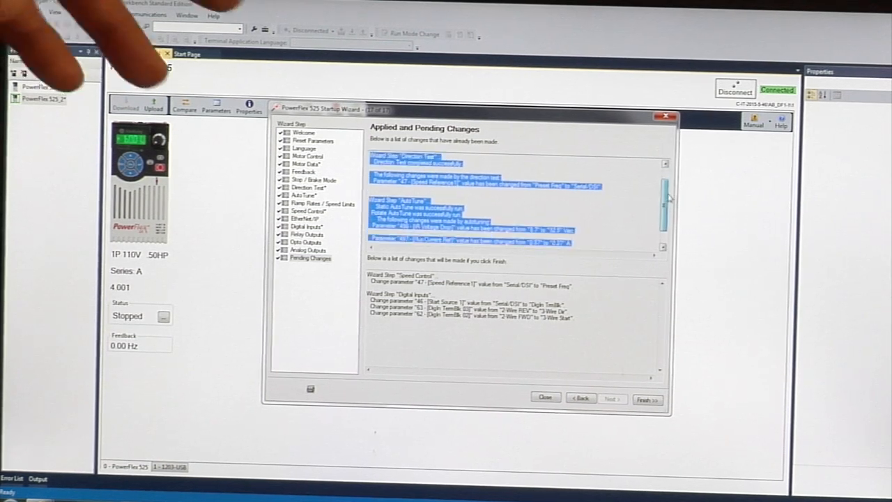